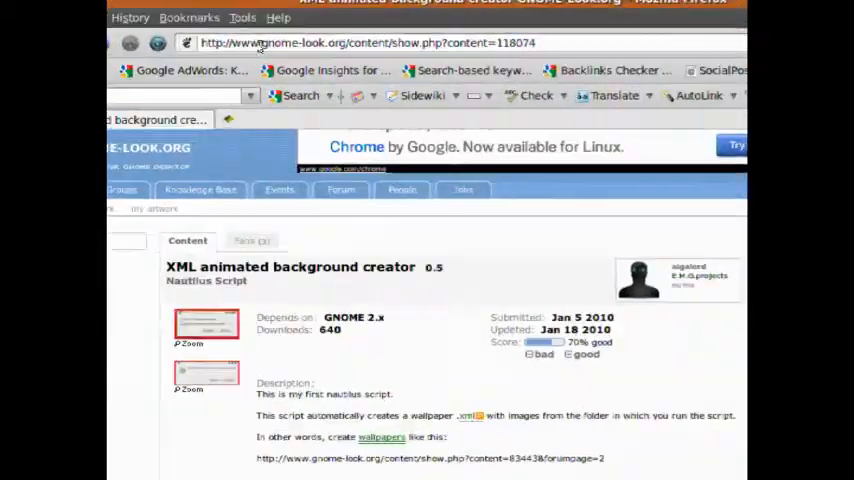
Scroll the gnome-look.org page down to the 118074-XMLBACK.tar.gz download link
scroll(down, 3)
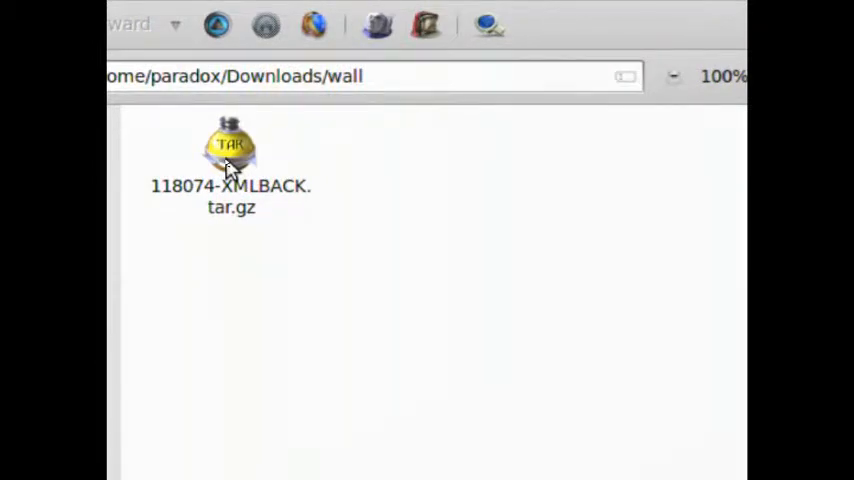
Extract the XMLBACK tar.gz's install script, licence and xmlback files into ~/Downloads/wall
double_click(230, 148)
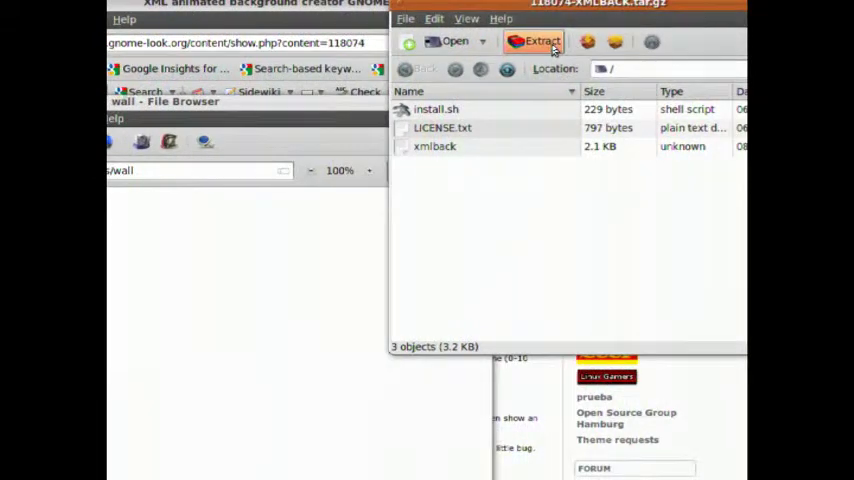
click(542, 40)
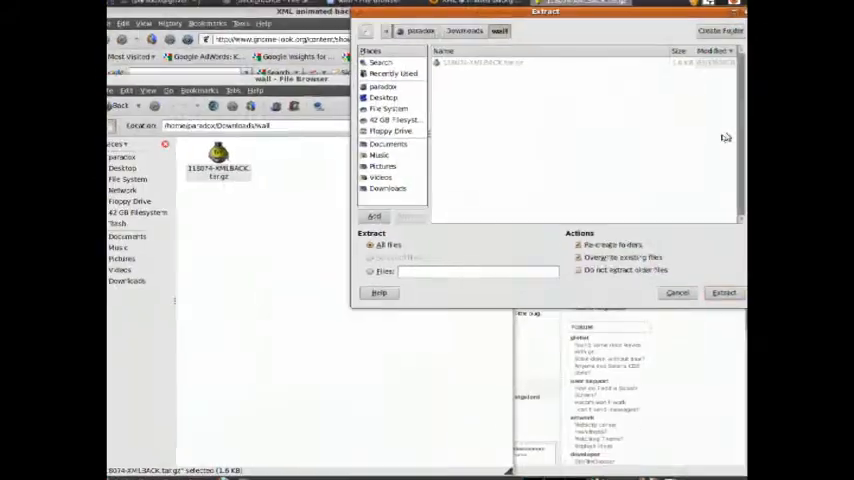
click(724, 292)
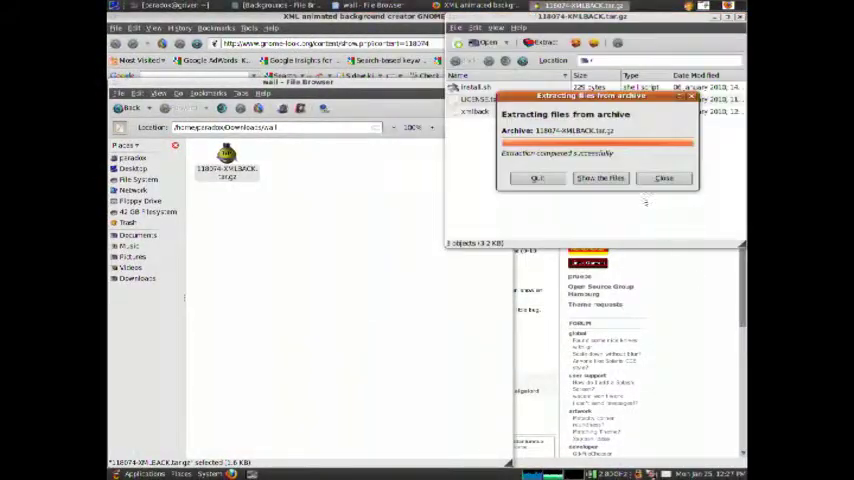
click(664, 178)
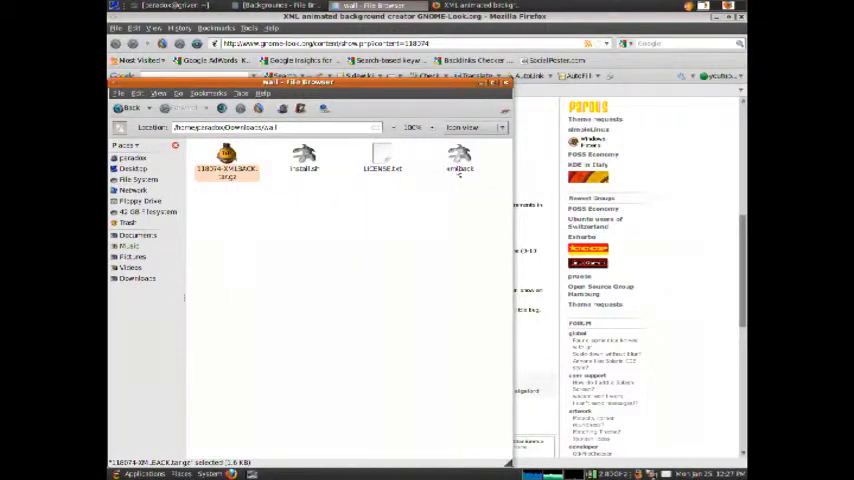
mouse_move(422, 208)
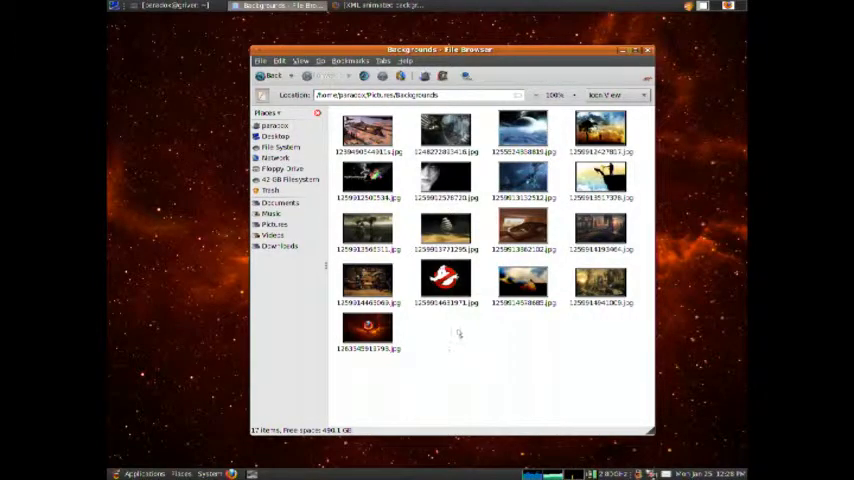
Run Scripts > XML Back with 5-minute changes, name it background, and set it as desktop background
right_click(458, 332)
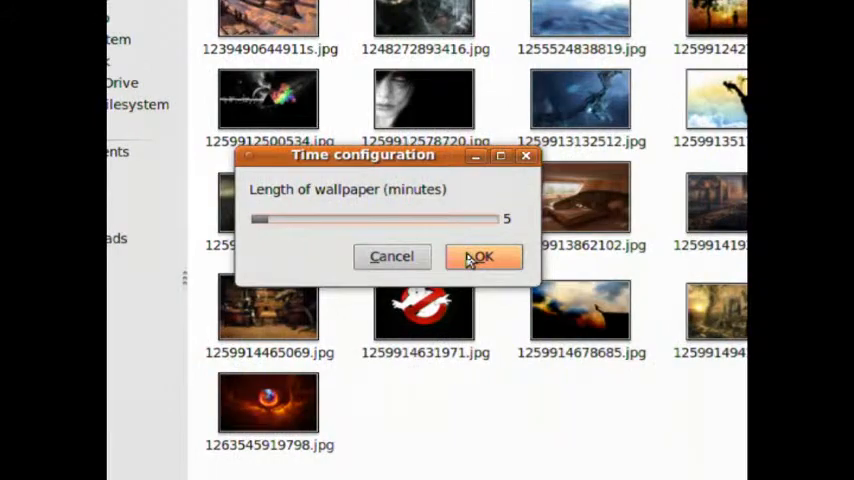
click(482, 256)
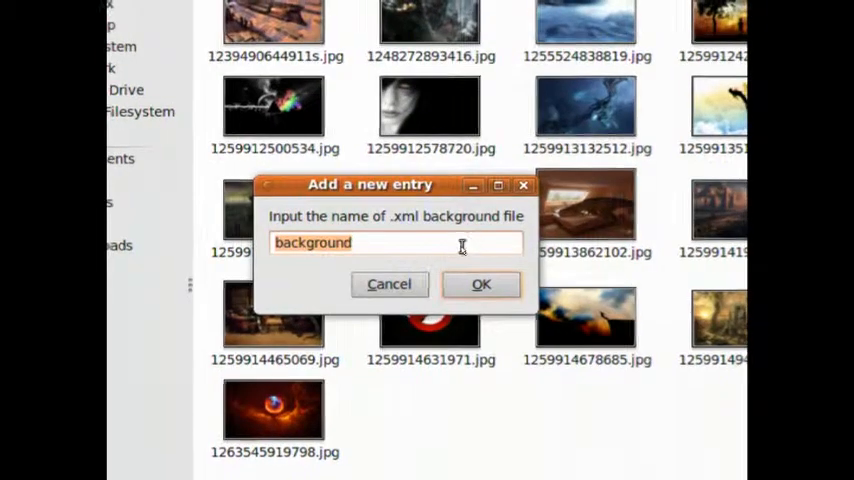
click(480, 284)
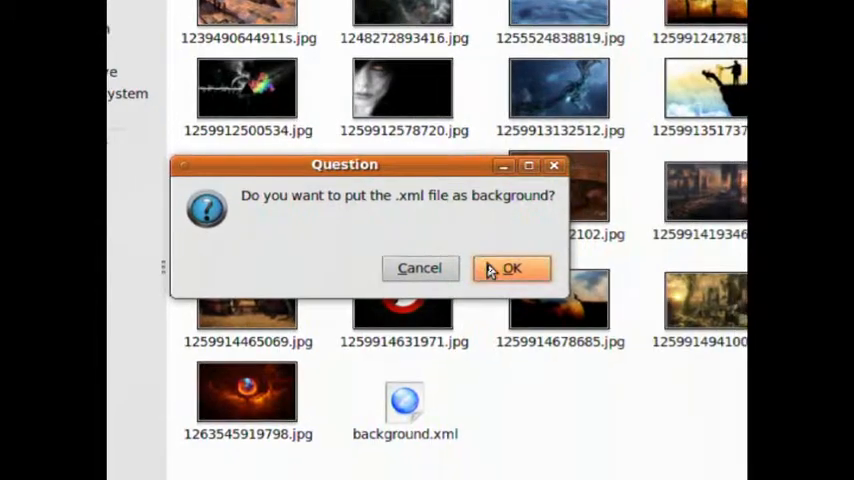
click(512, 268)
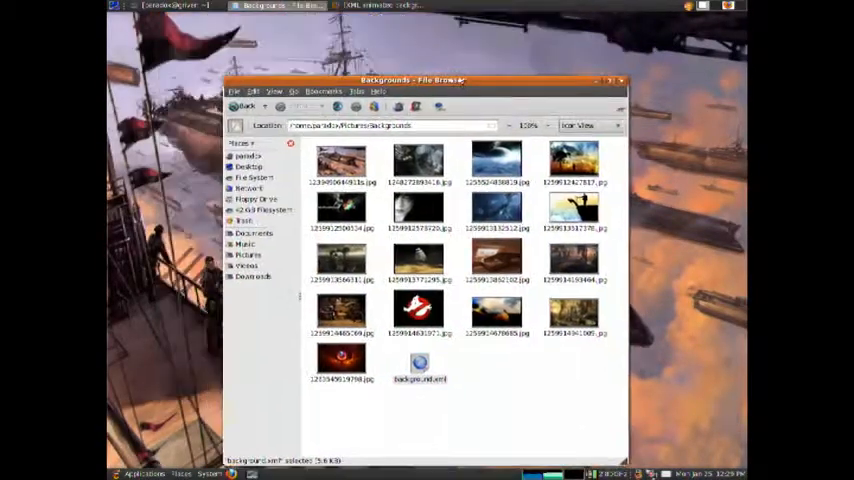
Select the generated background.xml in the Backgrounds folder after the wallpaper changes
drag(416, 80, 410, 52)
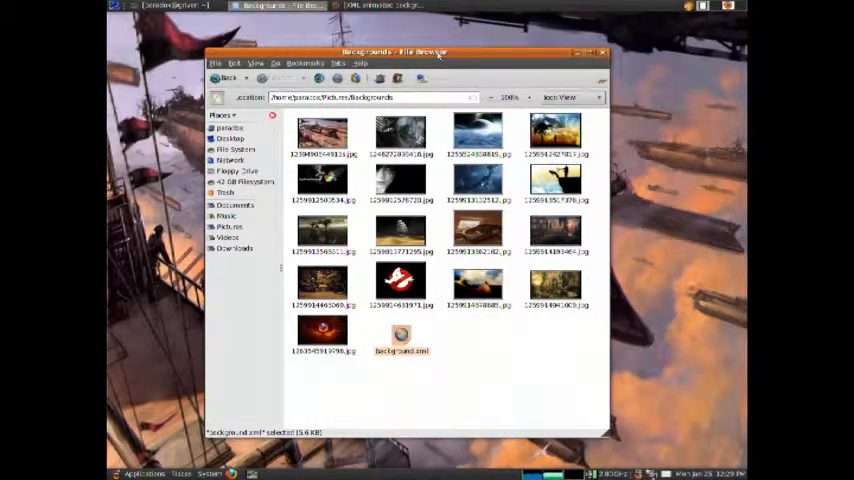